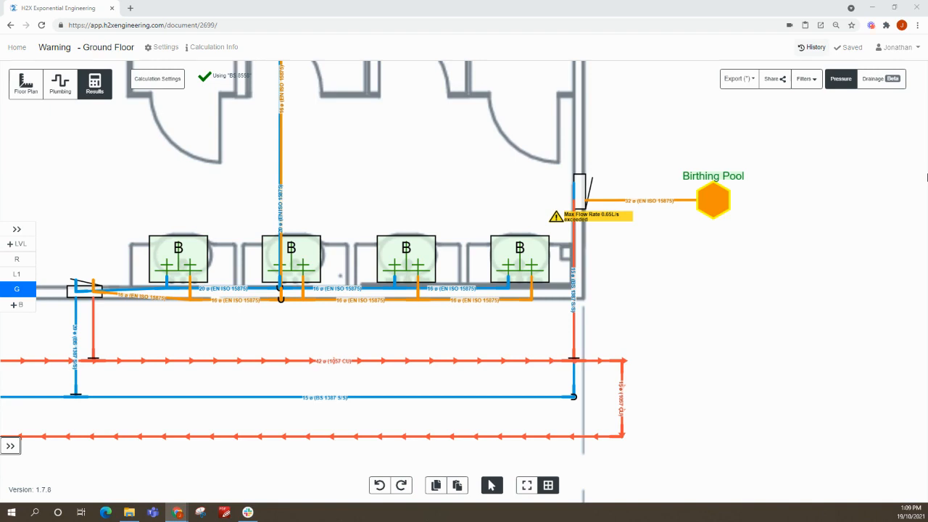
{"action": "mouse_move", "coordinate": [676, 5]}
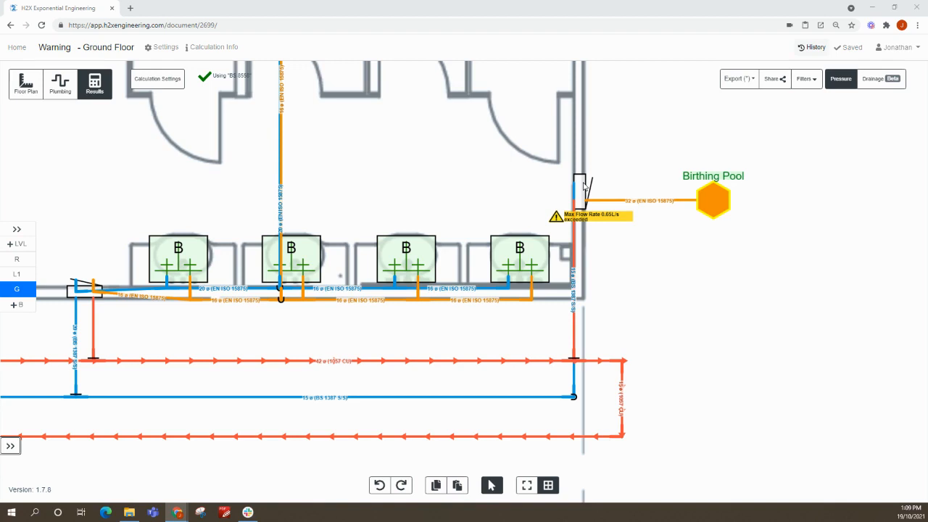
{"action": "mouse_move", "coordinate": [730, 212]}
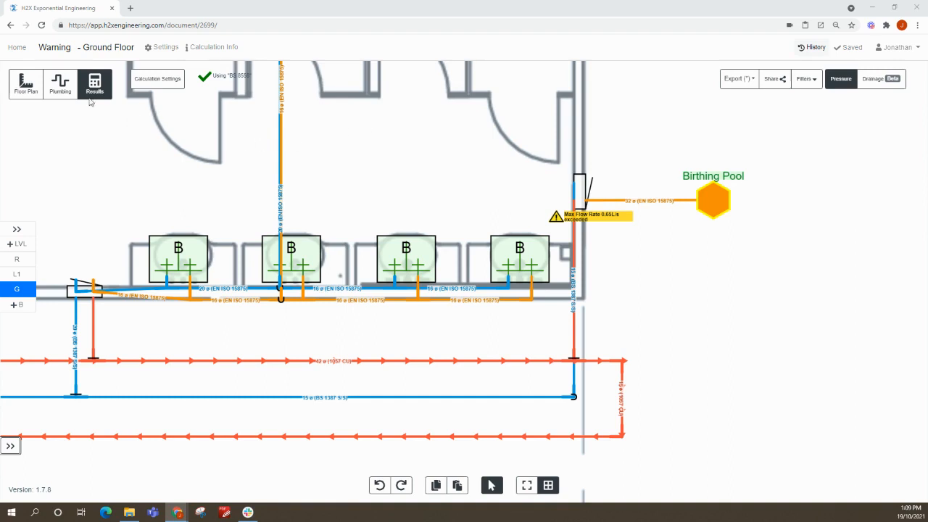
Return from Results to plumbing mode on the Ground Floor layout and select the birthing pool
{"action": "left_click", "coordinate": [60, 83]}
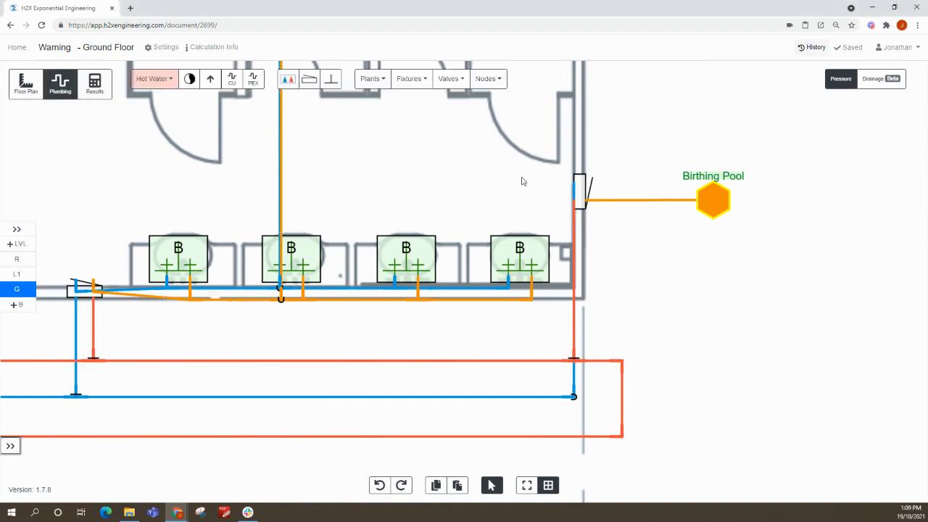
{"action": "left_click", "coordinate": [581, 192]}
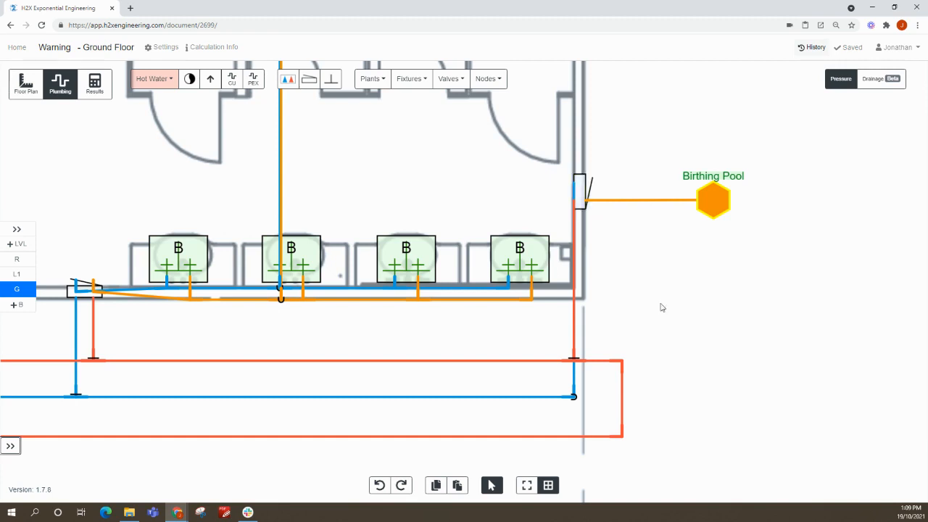
{"action": "mouse_move", "coordinate": [538, 172]}
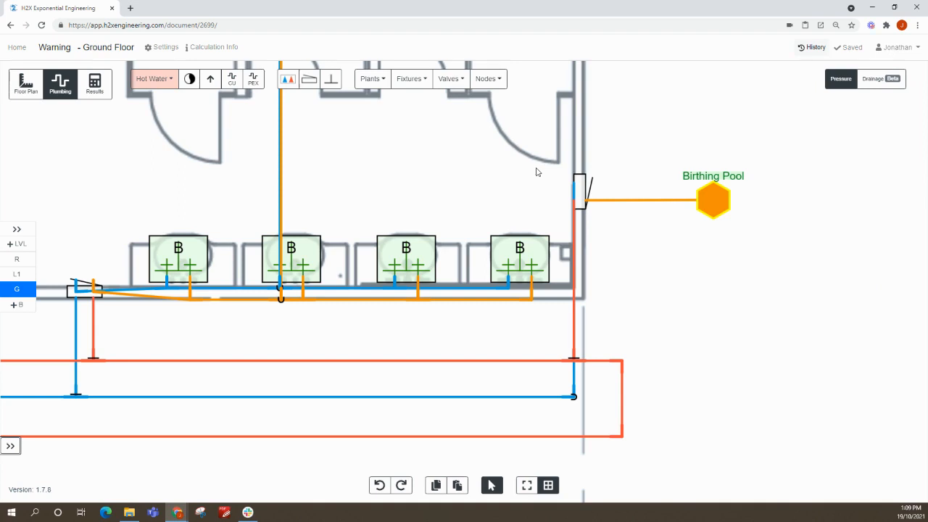
{"action": "mouse_move", "coordinate": [550, 161]}
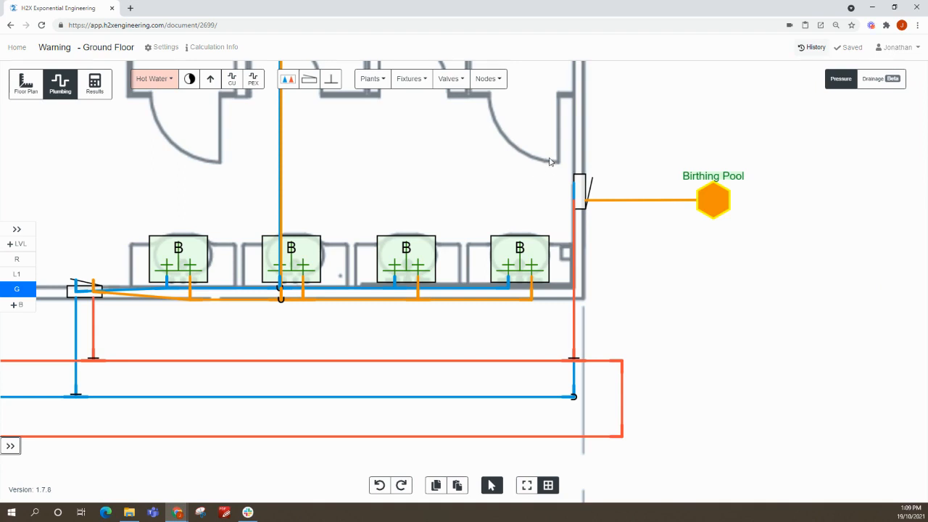
Duplicate the Birthing Pool and its valve above the original, then select both pools
{"action": "left_click", "coordinate": [580, 192]}
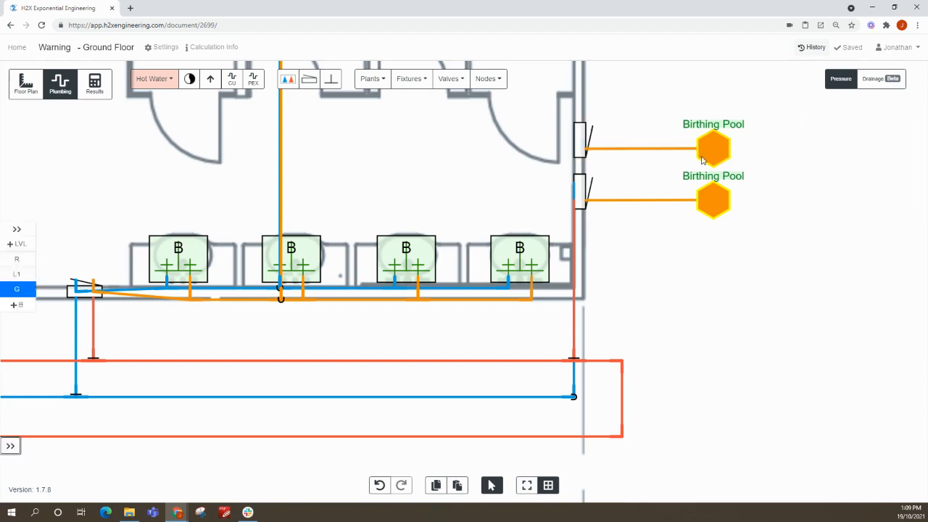
{"action": "left_click", "coordinate": [712, 200]}
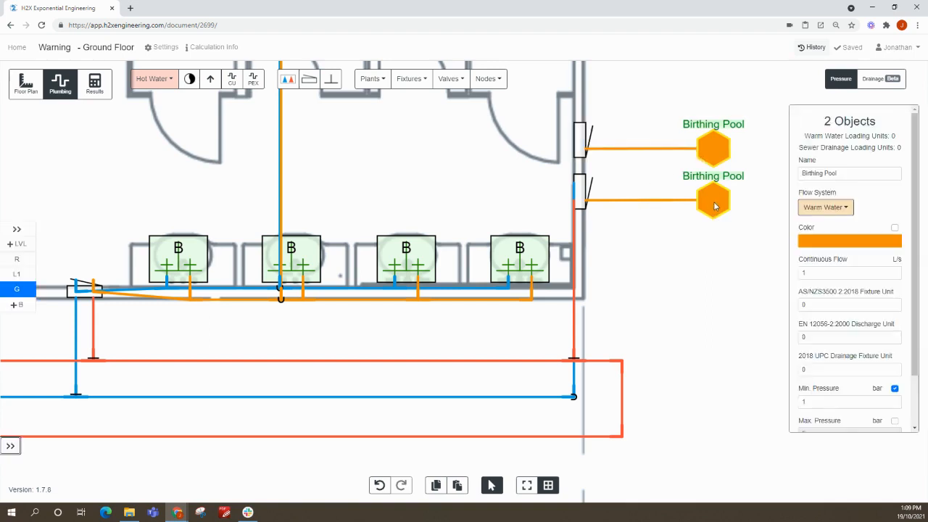
Lower both pools' Continuous Flow from 1 to 0.5 L/s and check the upper pool
{"action": "left_click", "coordinate": [848, 273]}
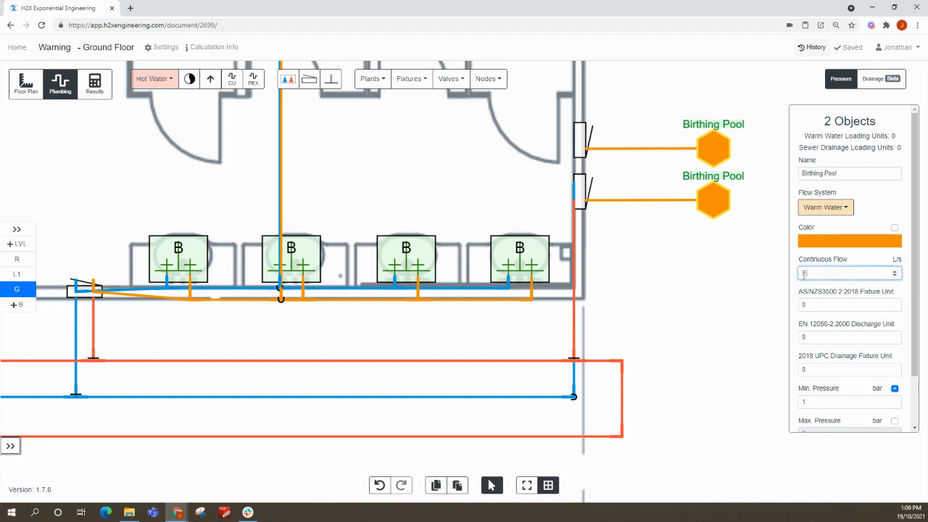
{"action": "left_click", "coordinate": [711, 201]}
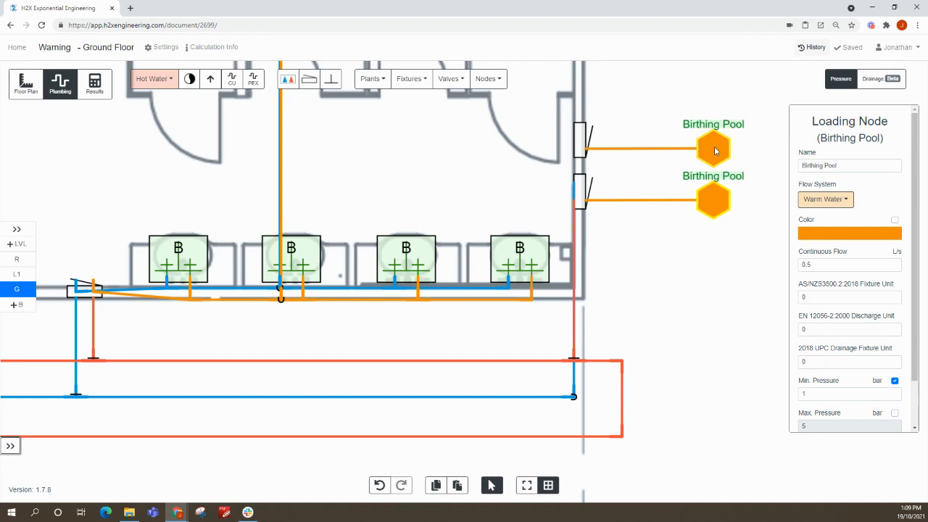
{"action": "mouse_move", "coordinate": [658, 237]}
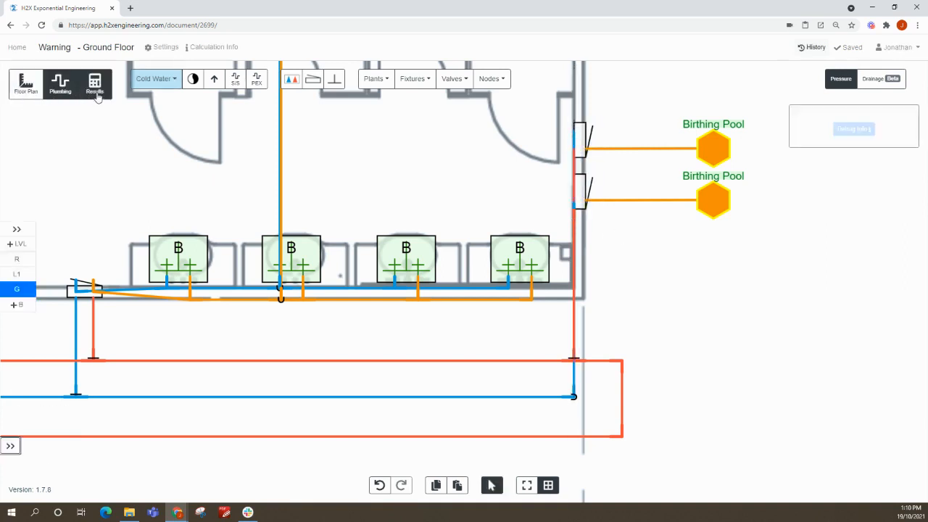
Recalculate and view Results showing pipe sizes across the Ground Floor layout
{"action": "left_click", "coordinate": [94, 83]}
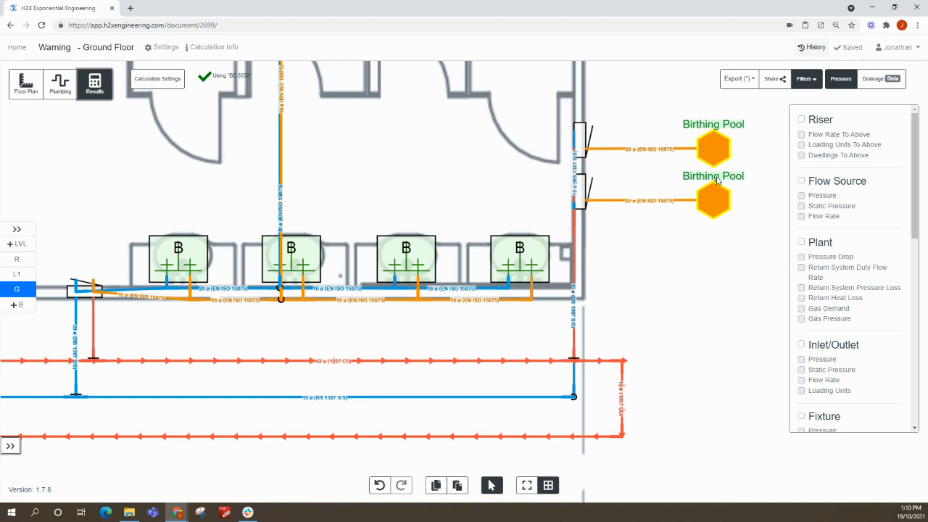
{"action": "mouse_move", "coordinate": [793, 46]}
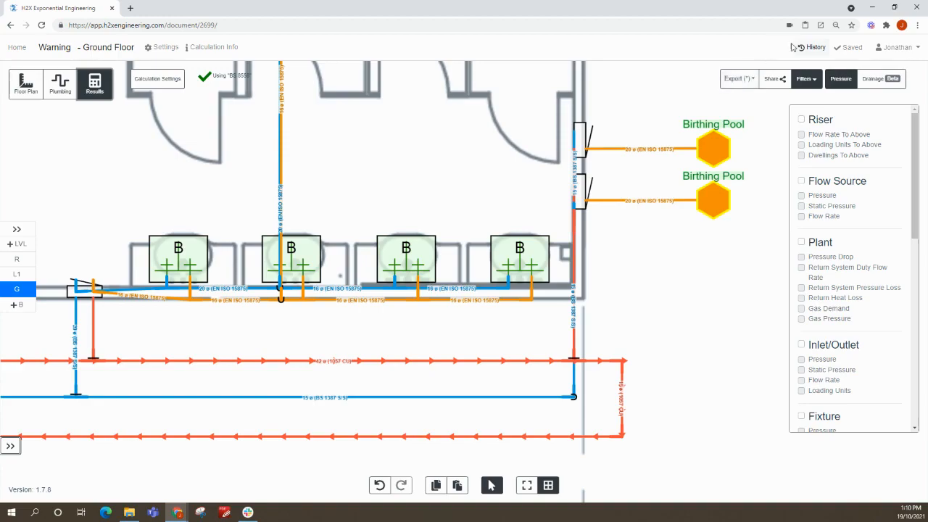